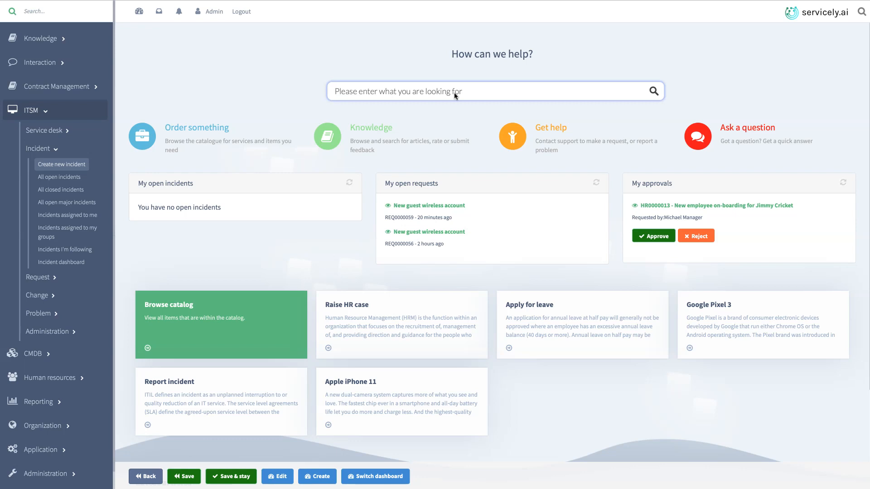
Step: Search the help portal for 'i need a guest wifi access token' to start Sofi
type("i need a guest wifi access token")
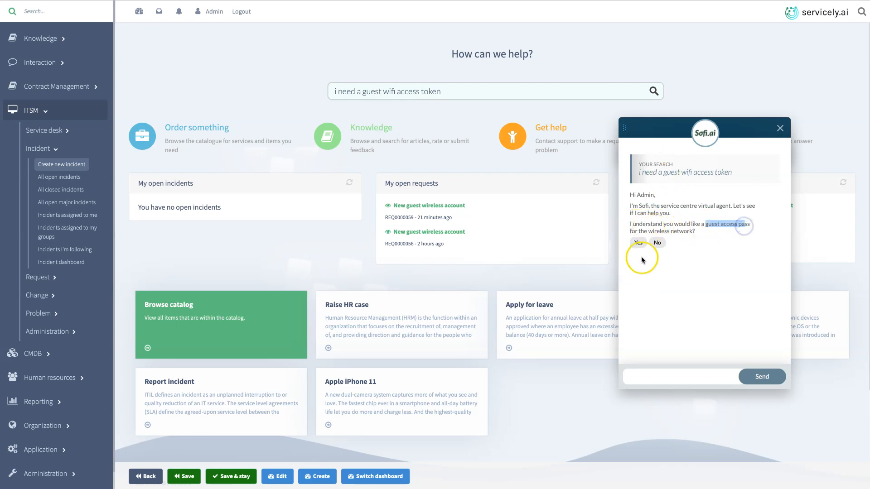
Step: Request a one-week guest wifi pass for John Wayne starting tomorrow and confirm it
left_click(638, 242)
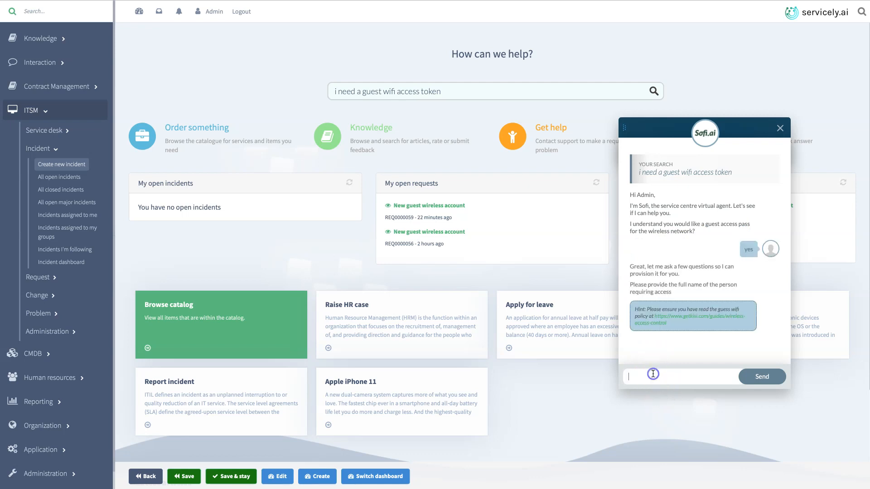
type("john wayn")
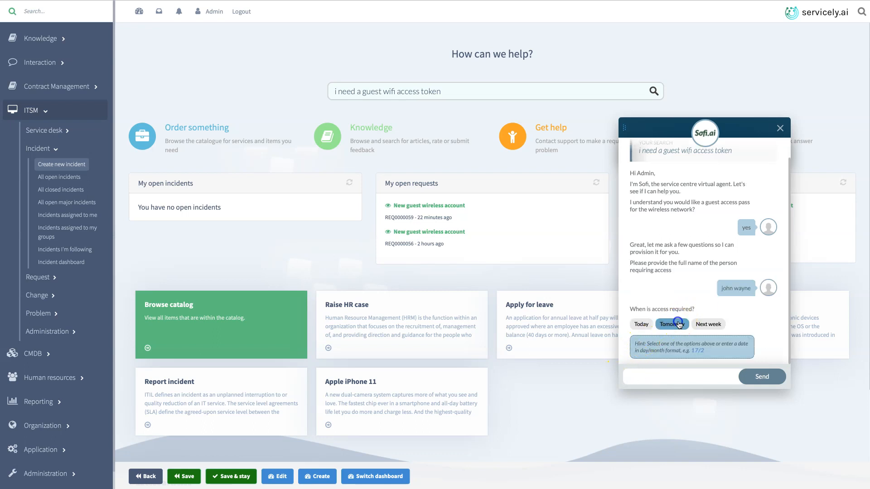
left_click(672, 324)
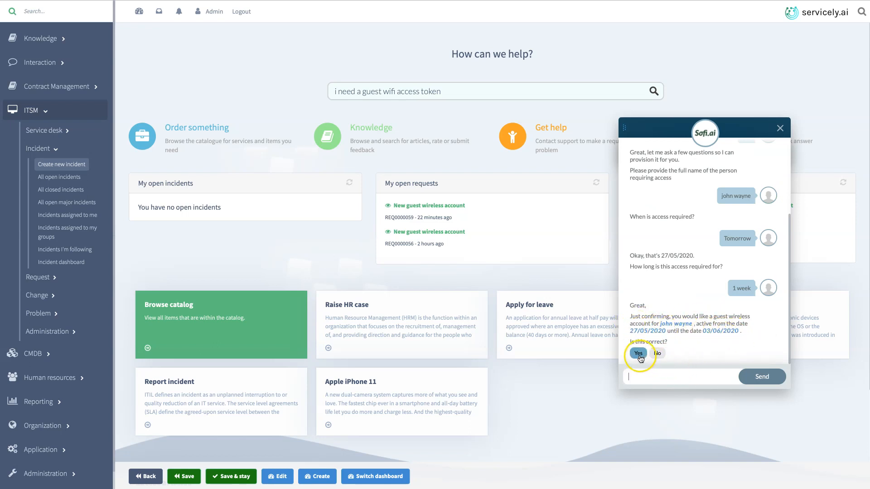
left_click(638, 354)
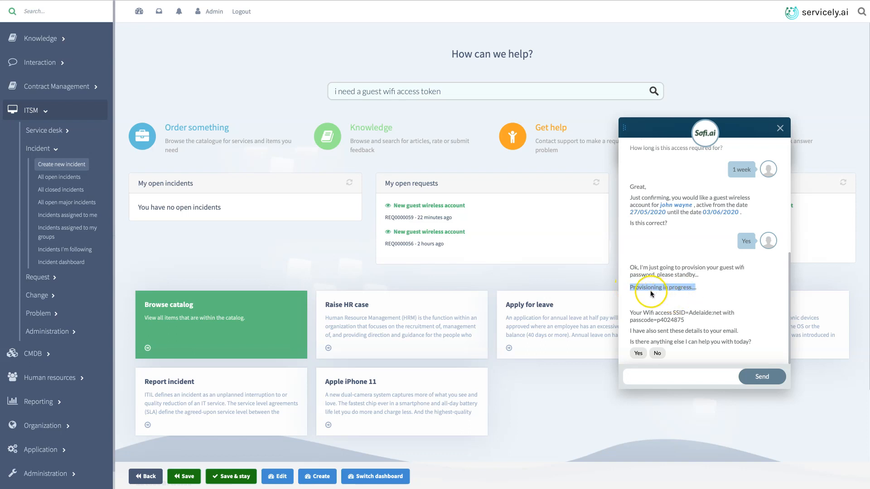
mouse_move(724, 296)
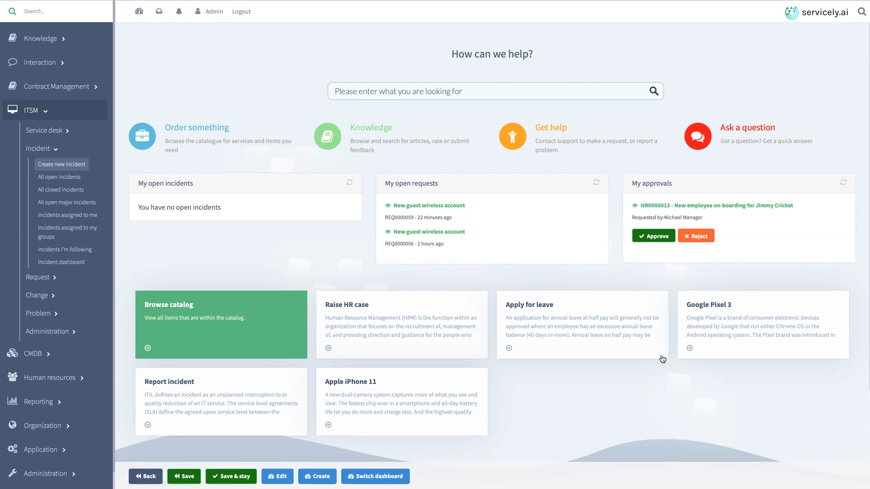
Step: Create an incident for requestor Shannon Rutherford described as 'sap session is locked'
left_click(61, 165)
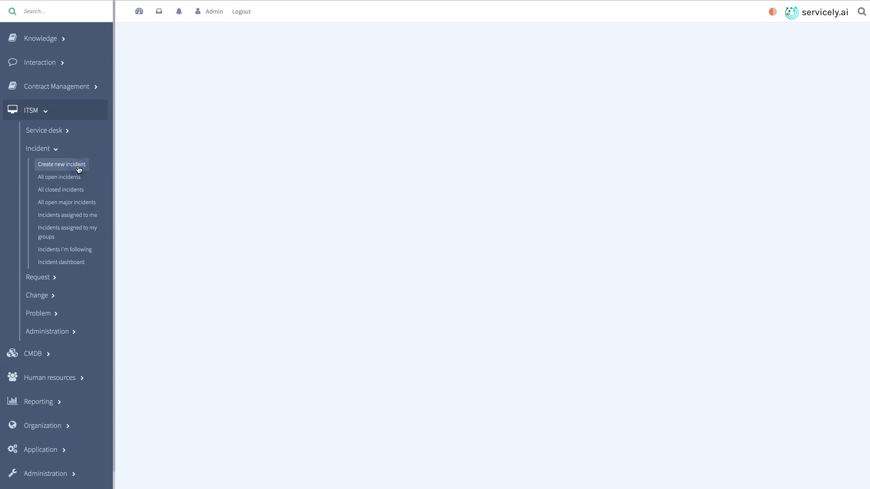
left_click(61, 164)
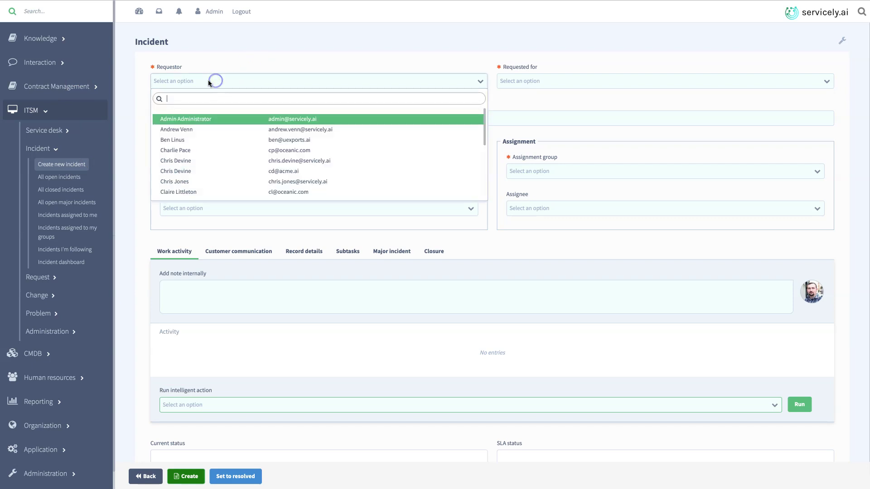
type("sh")
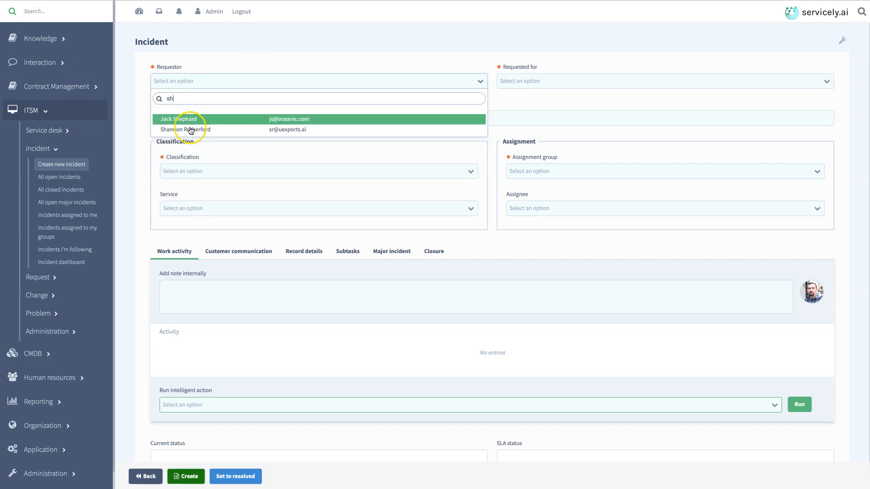
left_click(184, 129)
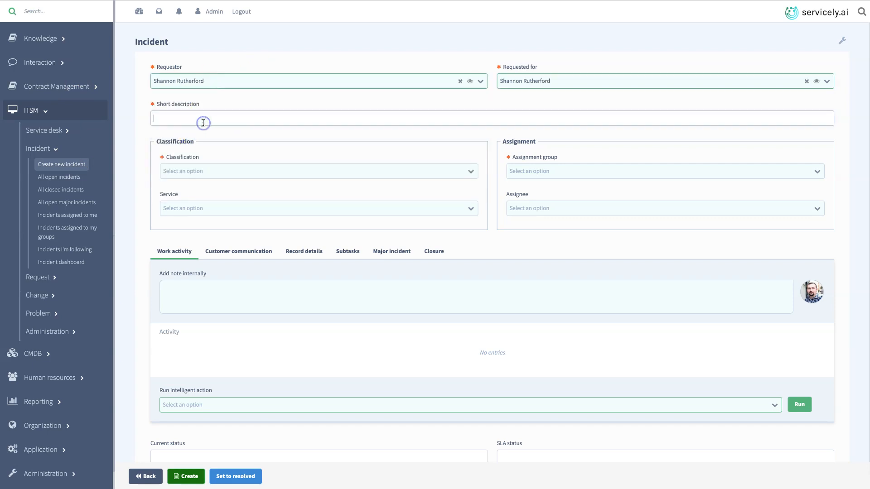
type("sap session is locked")
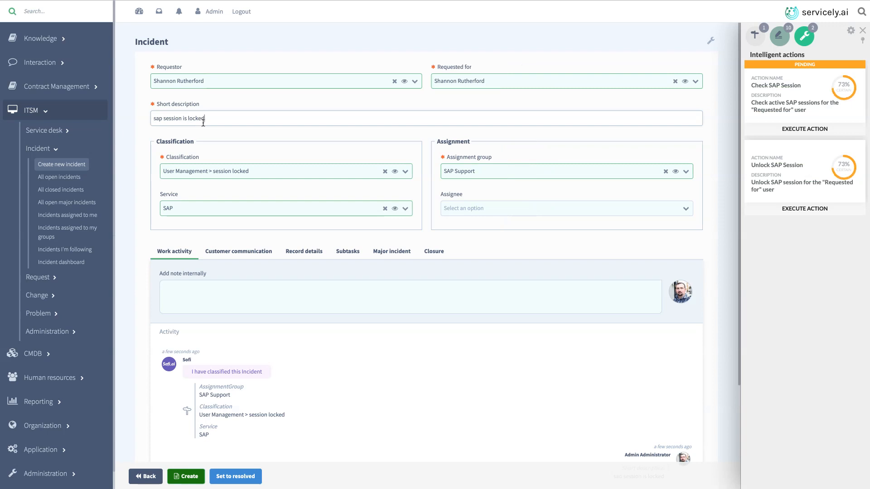
Step: Execute Check SAP Session and Unlock SAP Session, then save INC0000060 as resolved
left_click(805, 129)
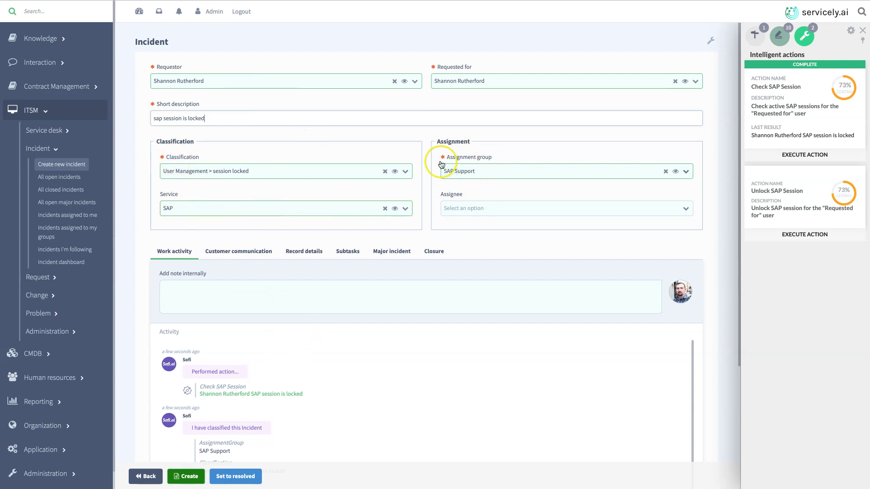
mouse_move(773, 125)
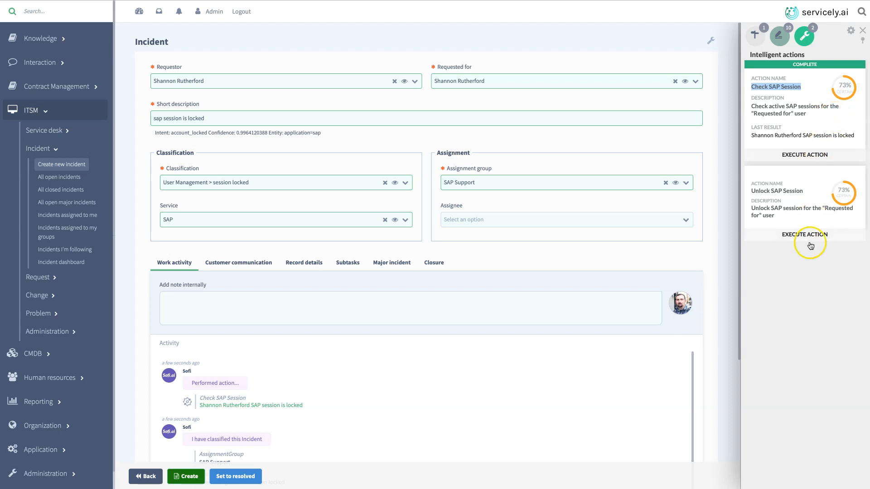
mouse_move(774, 227)
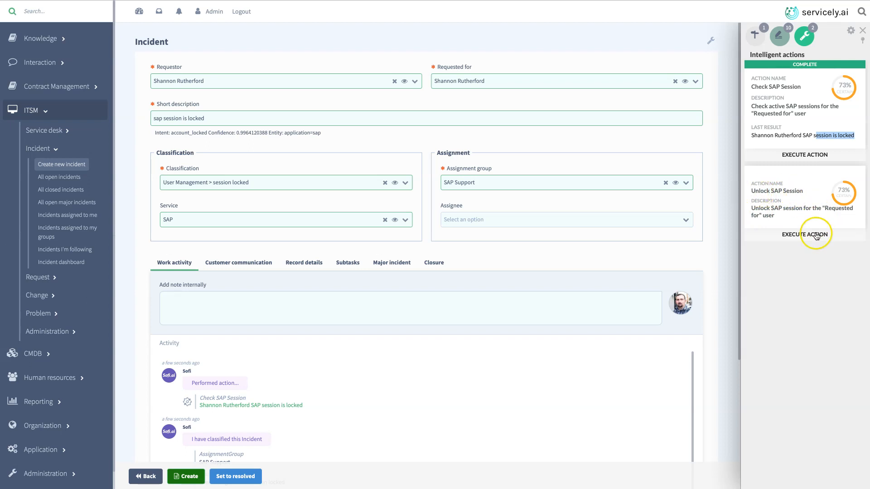
left_click(804, 235)
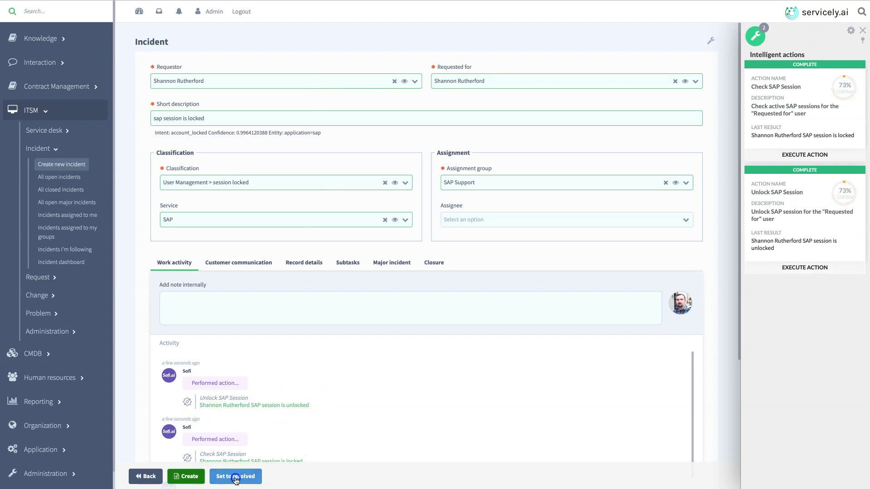
left_click(235, 477)
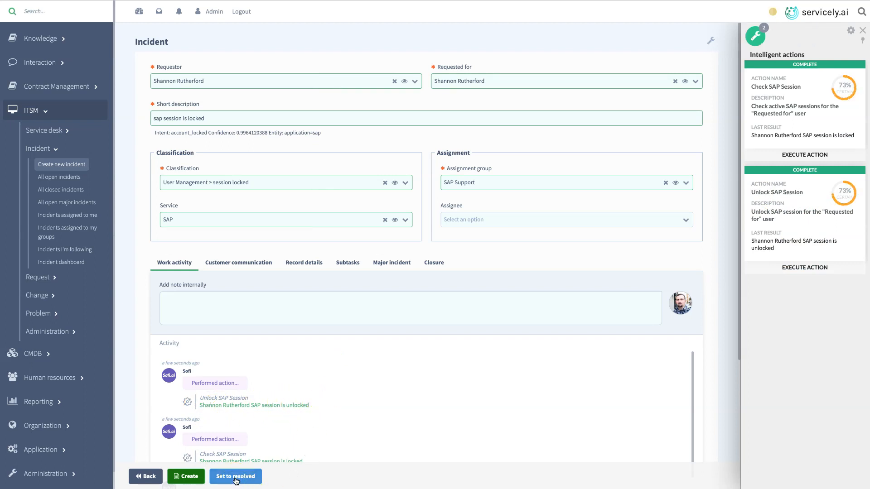
left_click(235, 476)
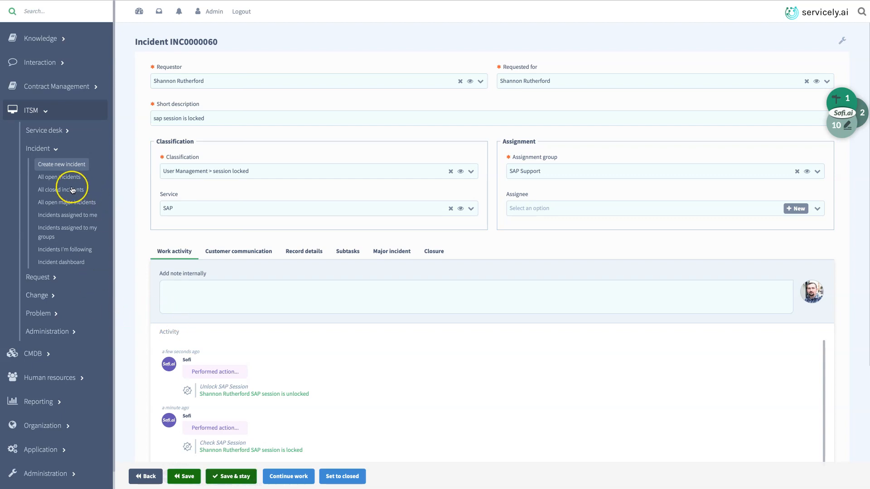
Step: Create an incident for Daniel Faraday with short description 'reset salesforce password'
left_click(61, 164)
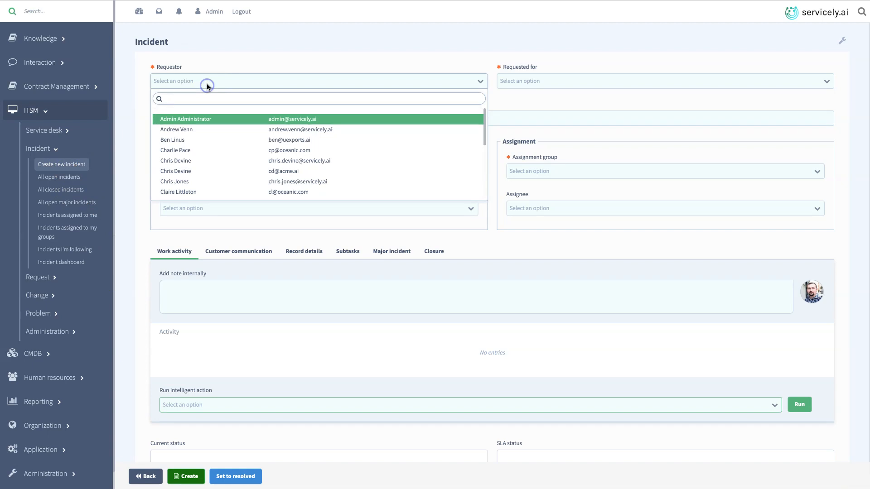
type("df")
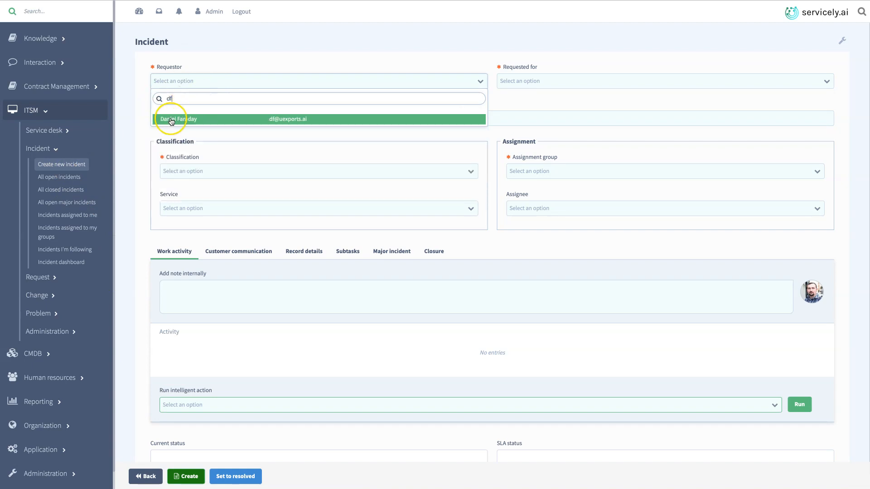
left_click(177, 119)
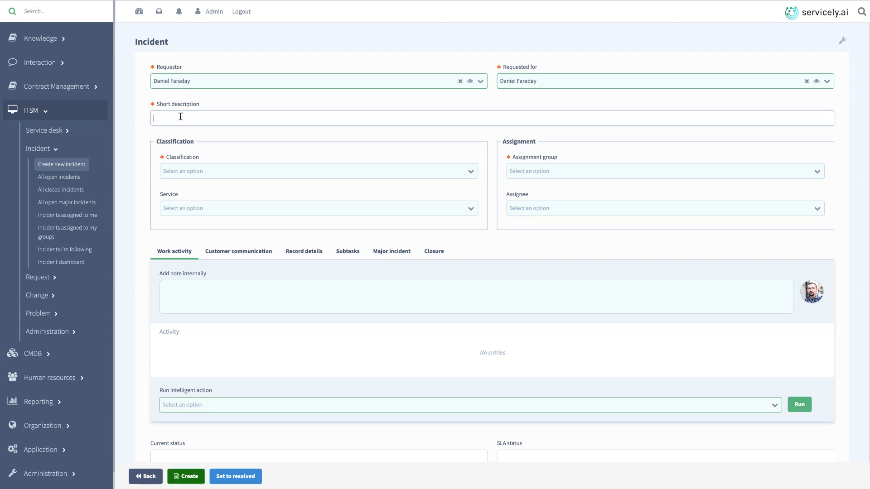
type("ret")
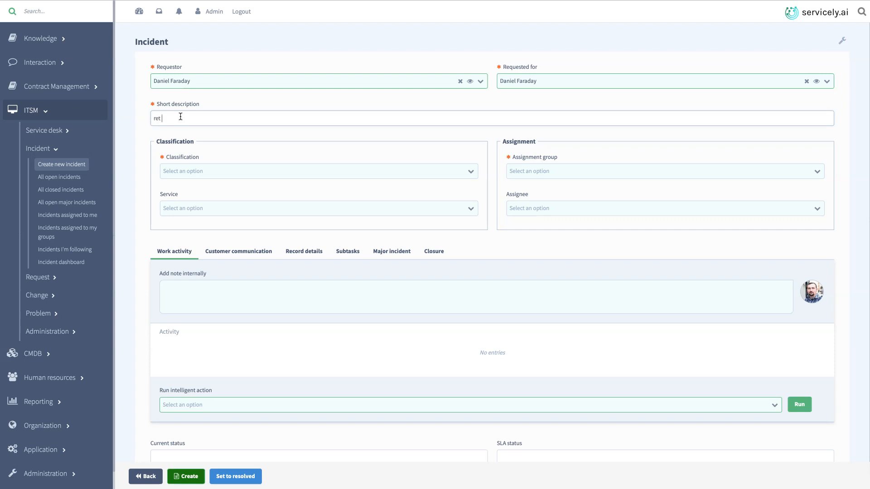
type("reset sal")
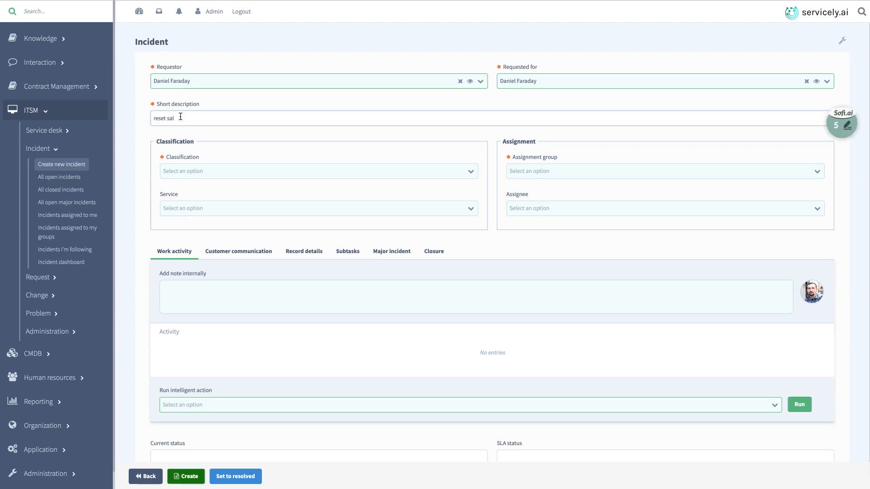
type("esforce password")
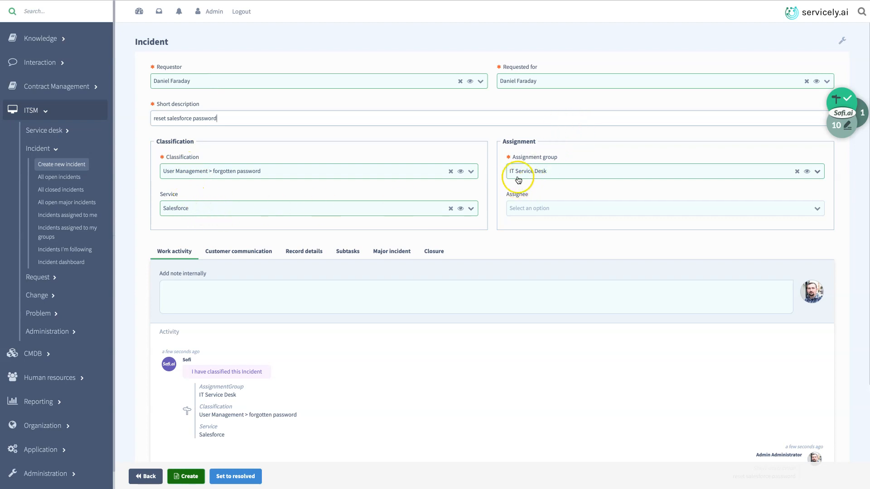
Step: Execute Sofi's Reset Salesforce Password action from the intelligent actions panel
left_click(838, 99)
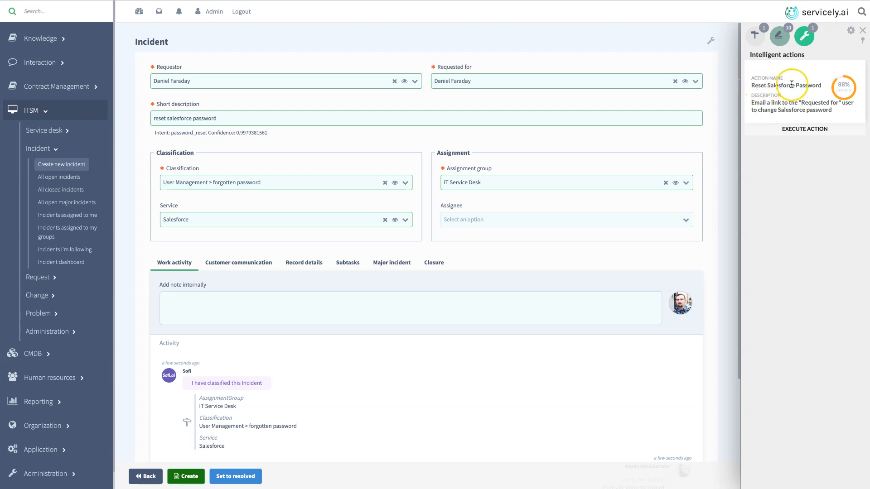
mouse_move(804, 102)
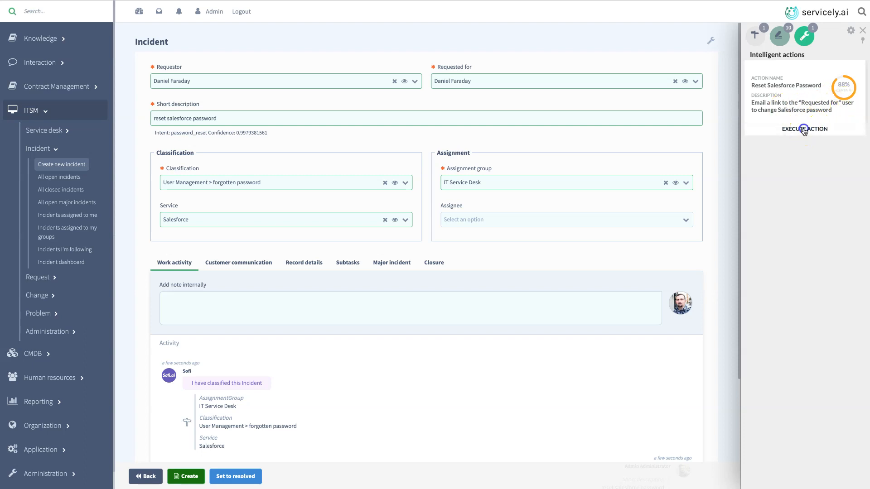
left_click(805, 128)
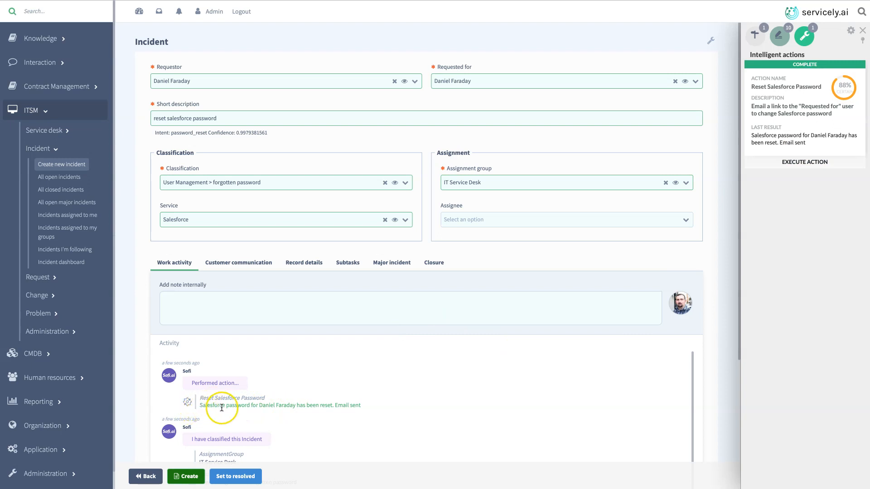
mouse_move(317, 409)
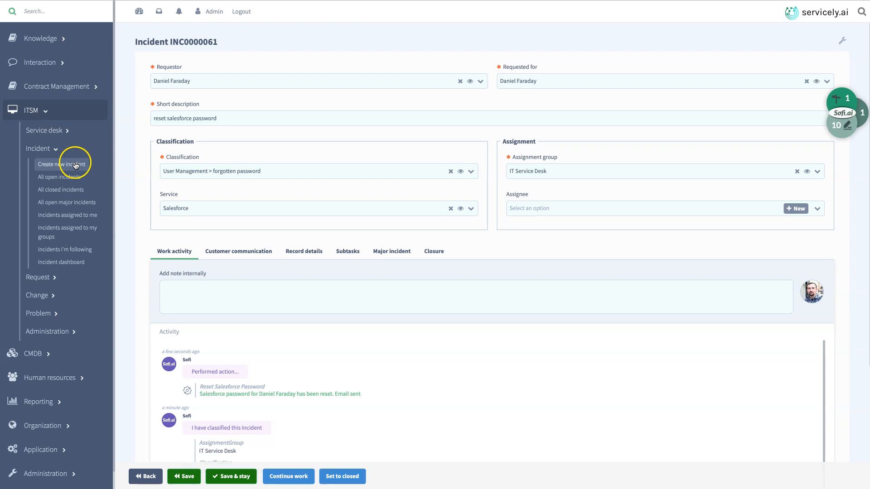
left_click(62, 165)
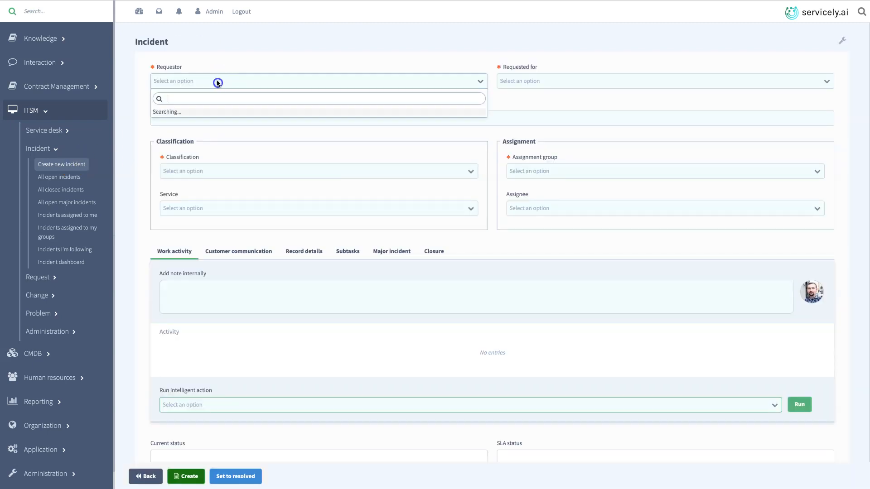
type("dion")
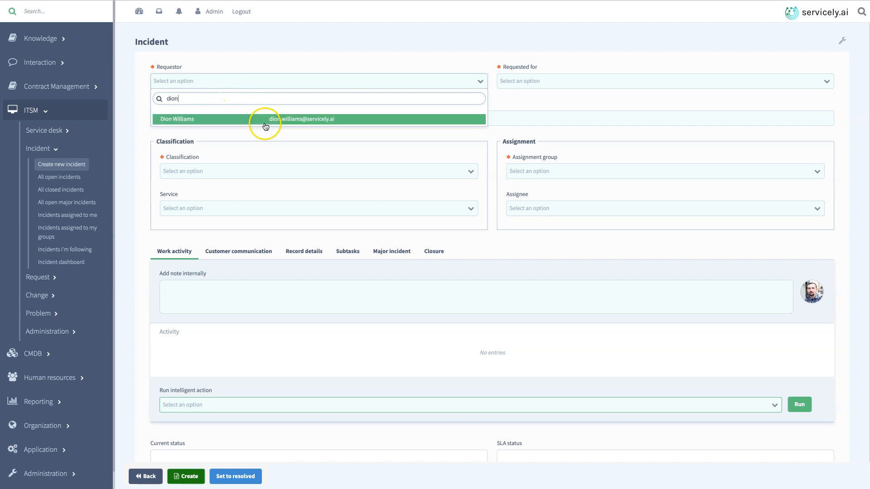
left_click(263, 119)
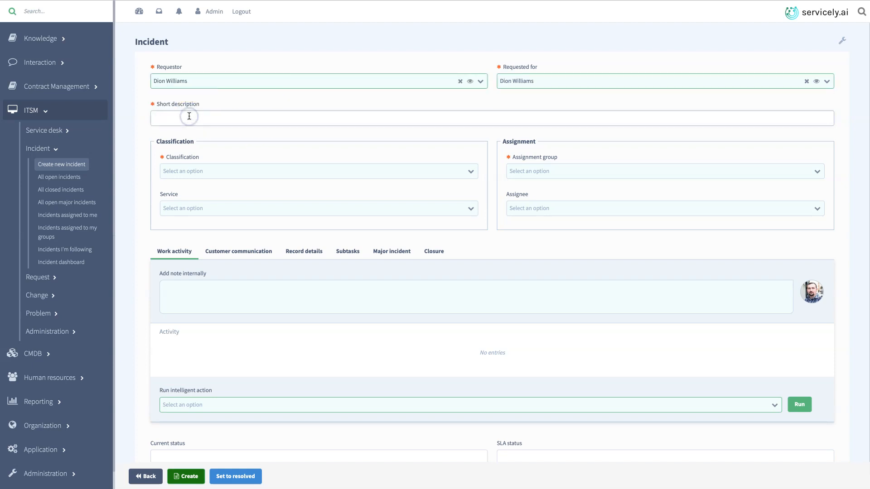
type("add dion to the mar")
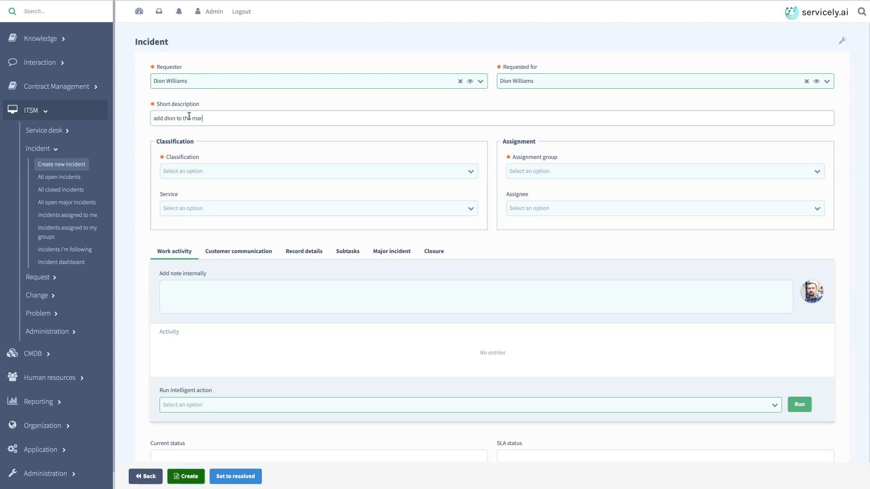
type("keting dl")
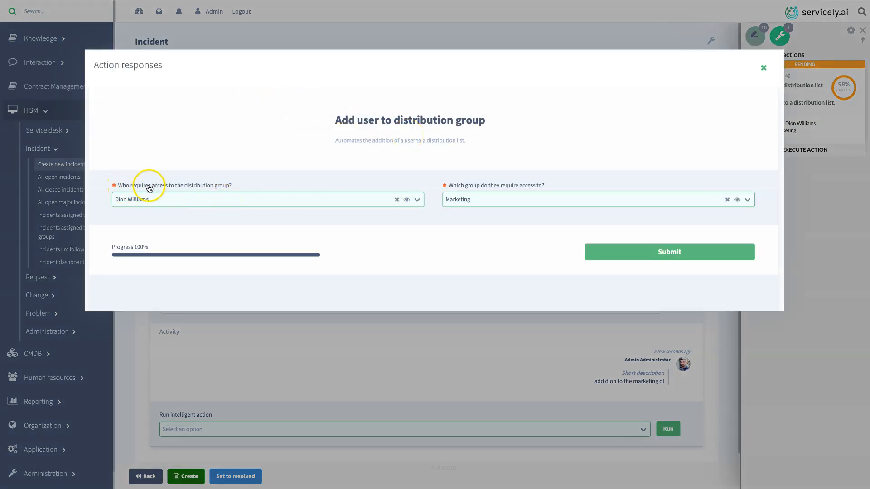
mouse_move(282, 176)
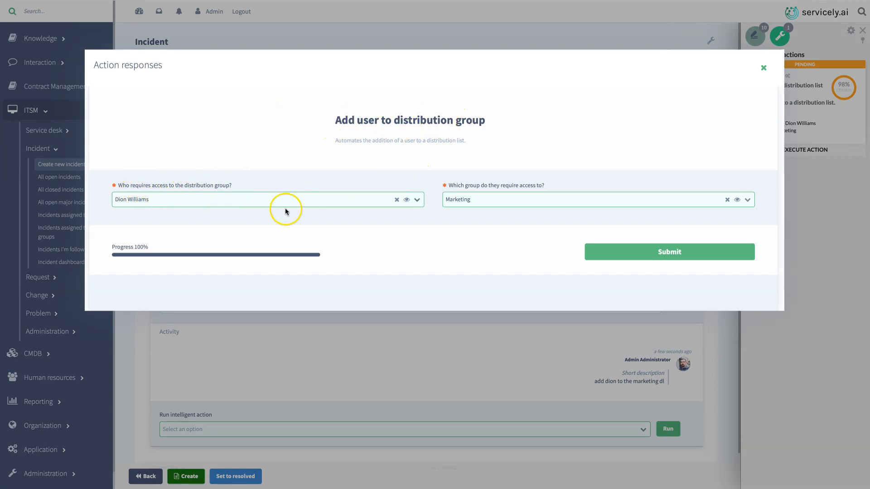
mouse_move(528, 201)
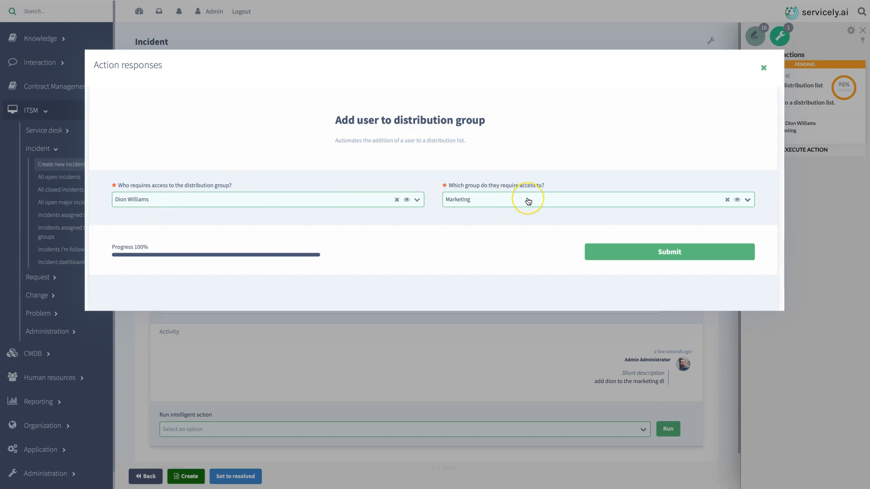
mouse_move(637, 254)
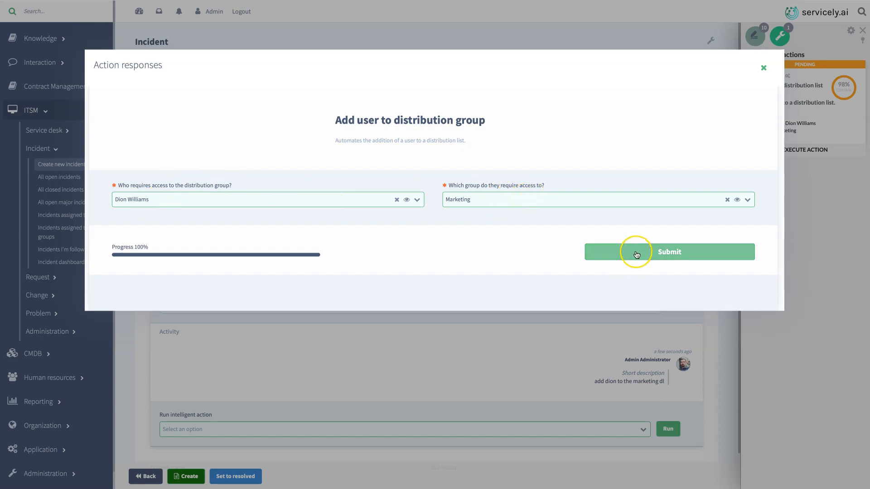
left_click(637, 252)
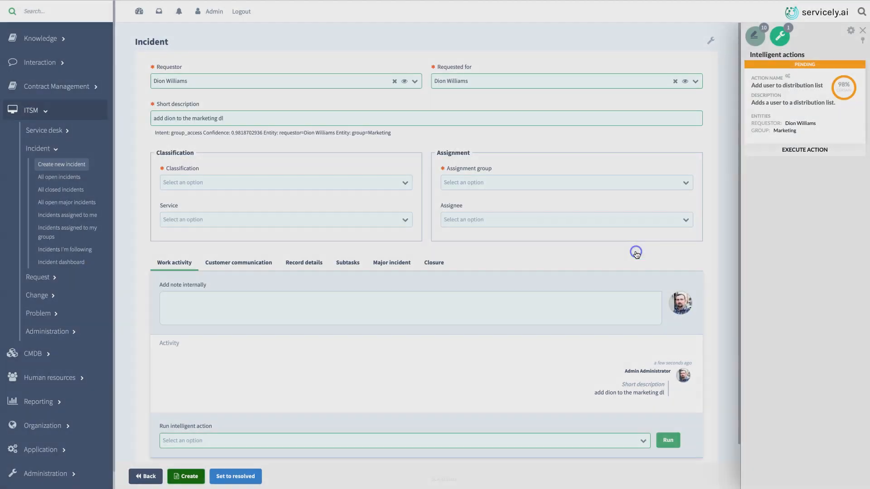
left_click(804, 149)
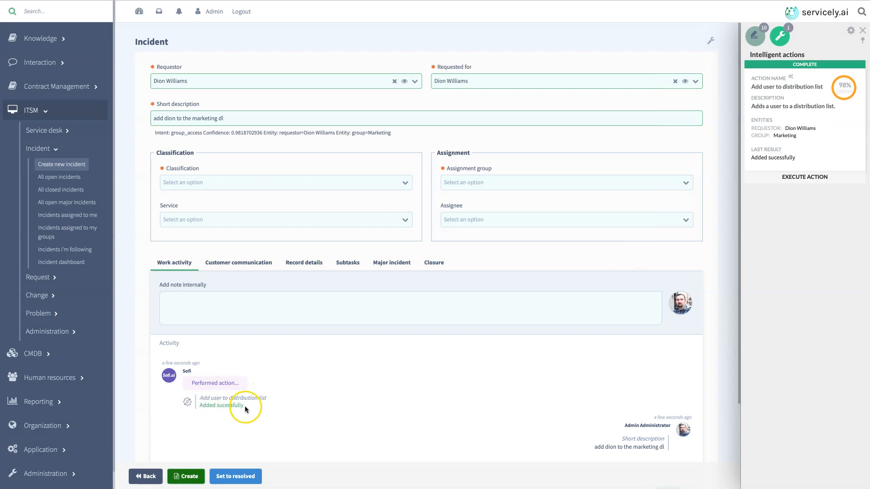
mouse_move(273, 438)
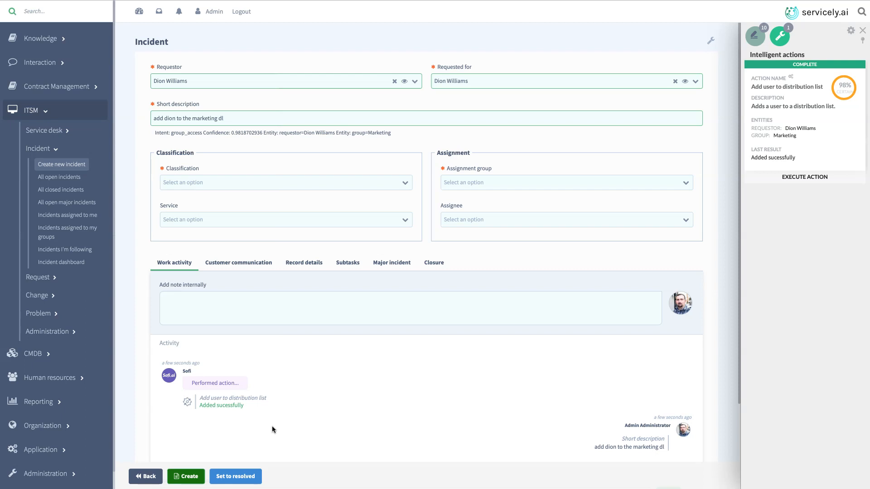
mouse_move(53, 380)
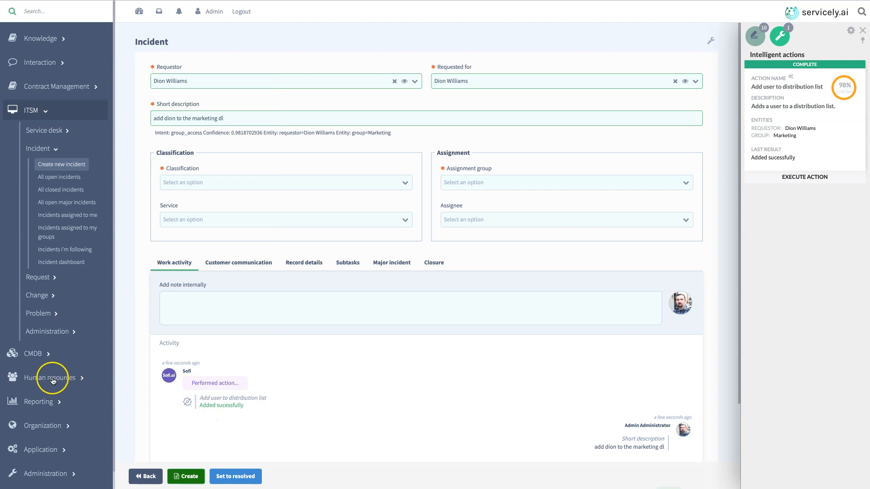
Step: Expand Human resources in the left menu to reveal Case, Tasks and Administration
left_click(50, 378)
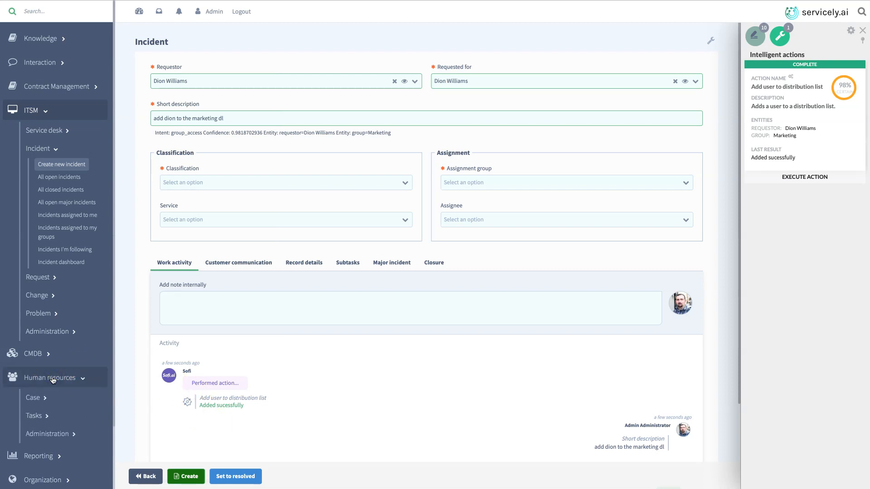